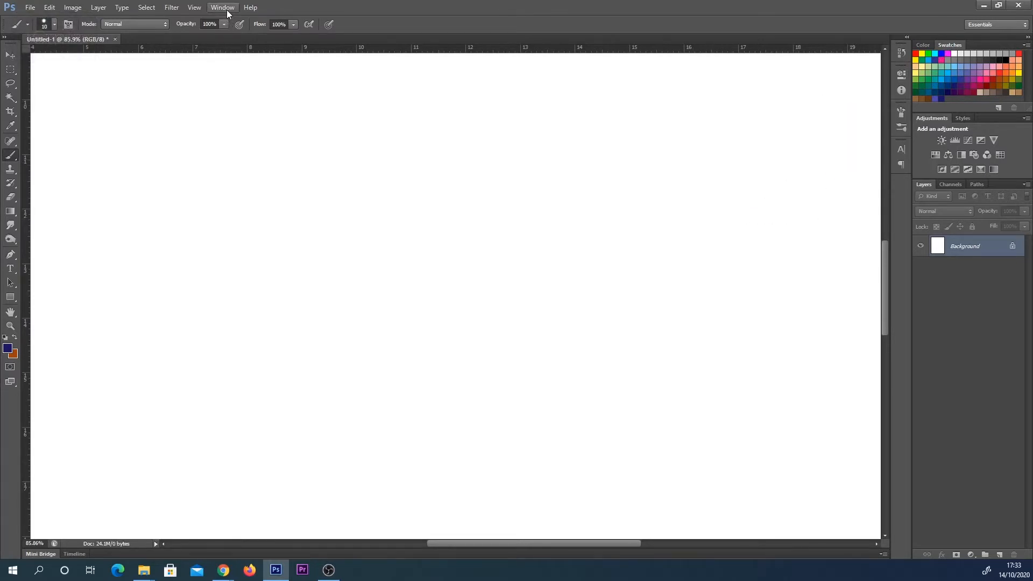
# Step: Paint pink, crimson, purple and orange wavy brush strokes on the right half of the canvas
pyautogui.click(222, 8)
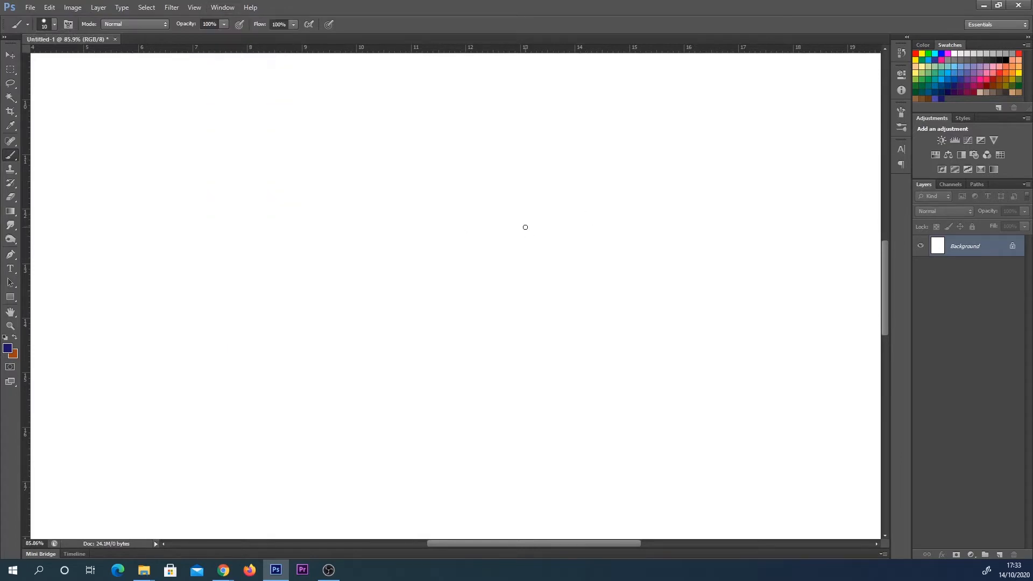
pyautogui.moveTo(981, 75)
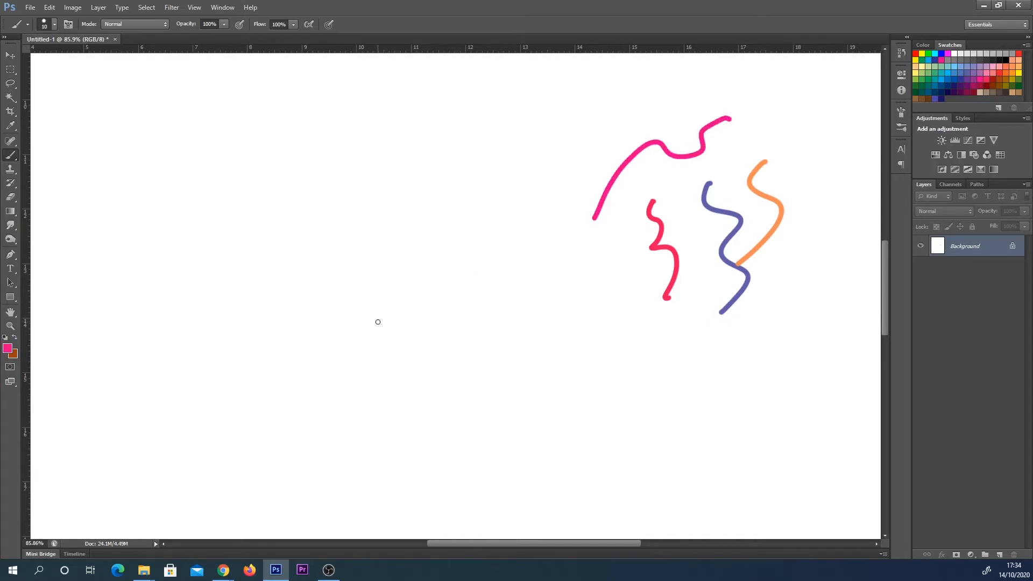
pyautogui.moveTo(106, 329)
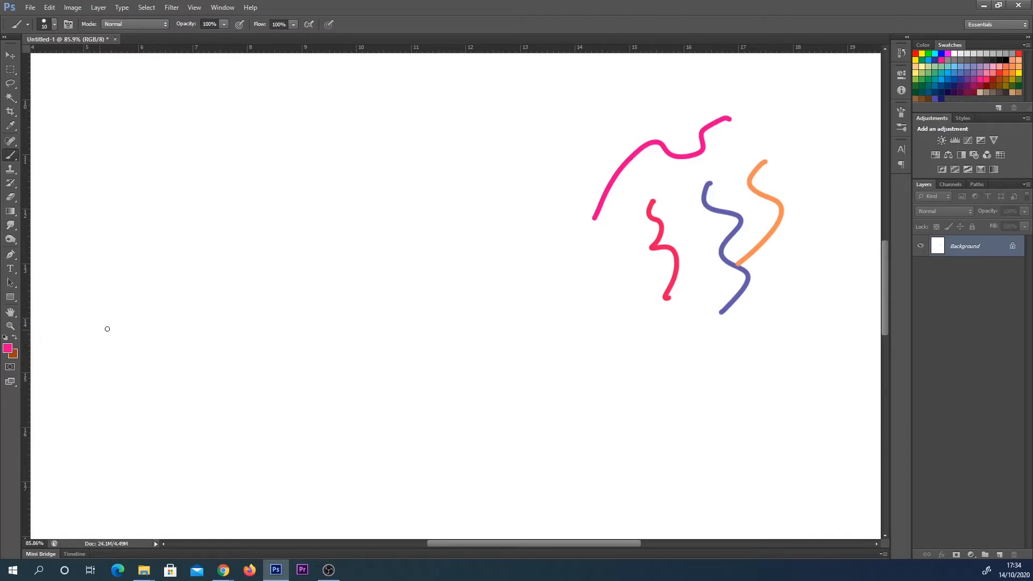
pyautogui.moveTo(159, 303)
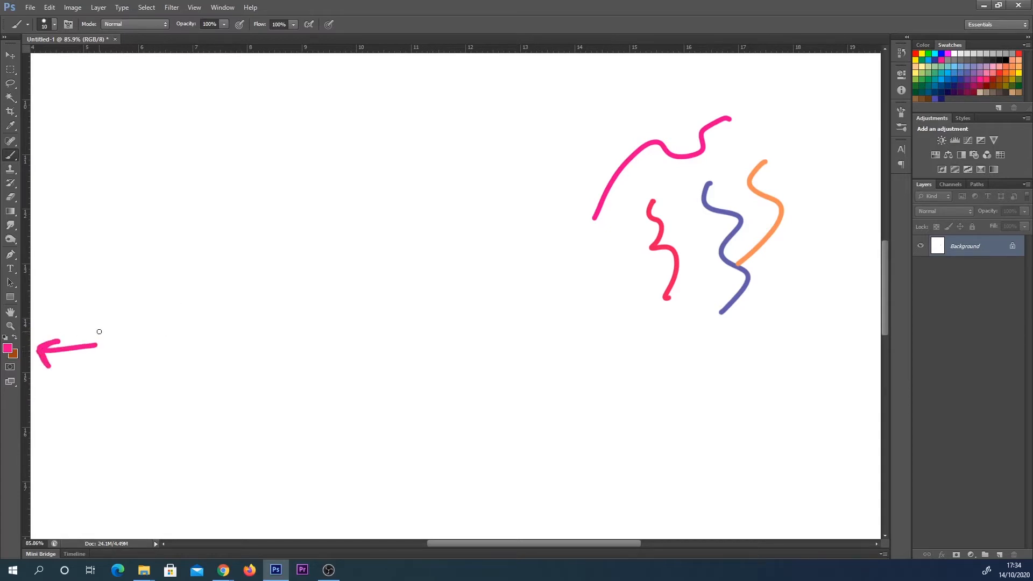
# Step: Set the foreground to green 27c959 and add it to Swatches with the default name
pyautogui.click(7, 344)
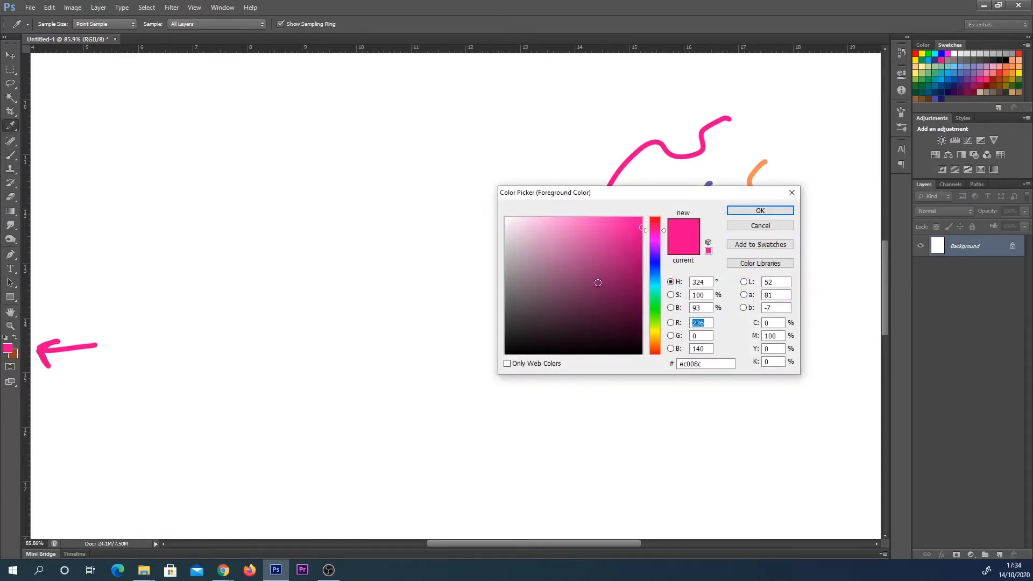
pyautogui.click(655, 280)
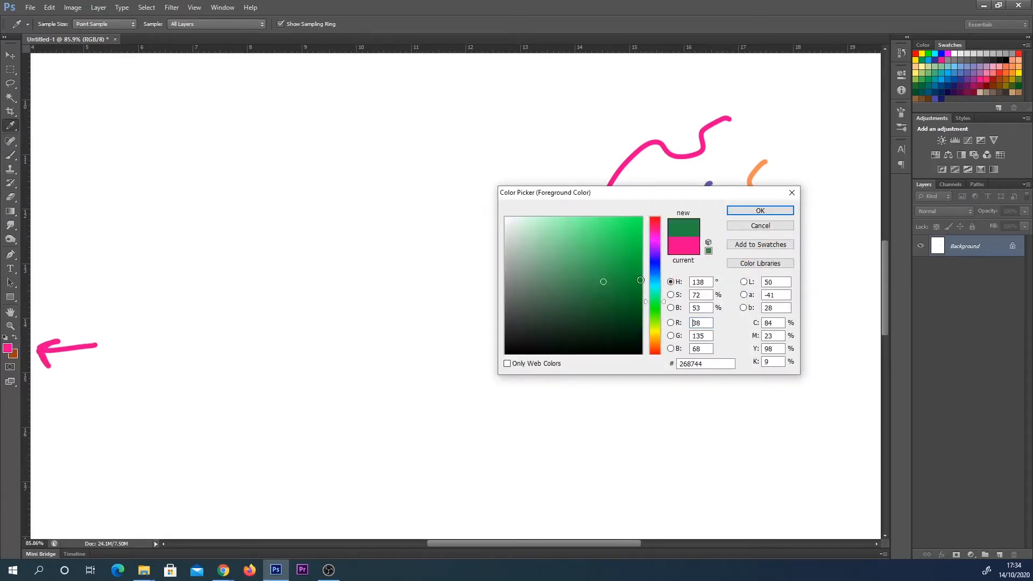
pyautogui.click(614, 246)
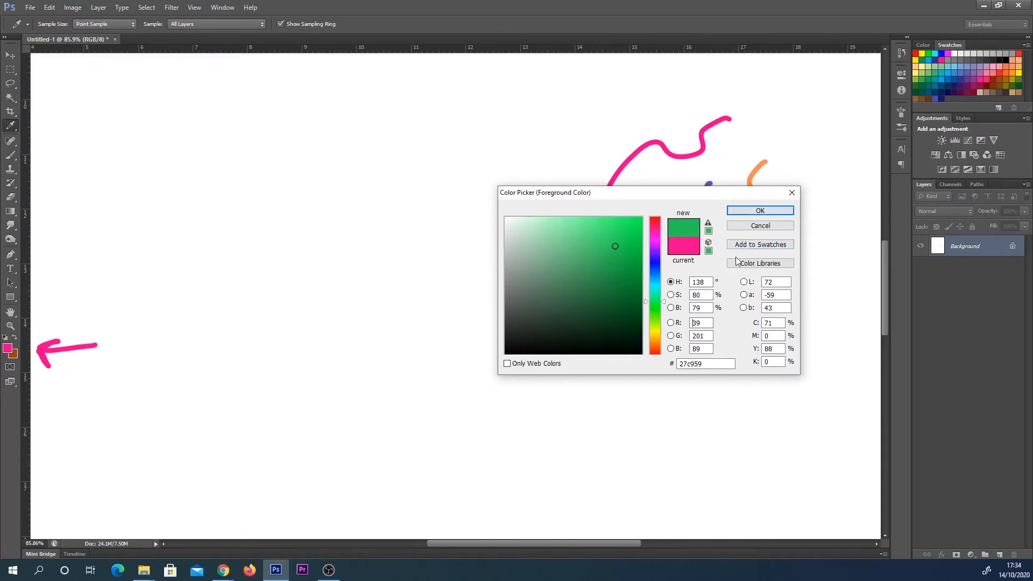
pyautogui.moveTo(760, 244)
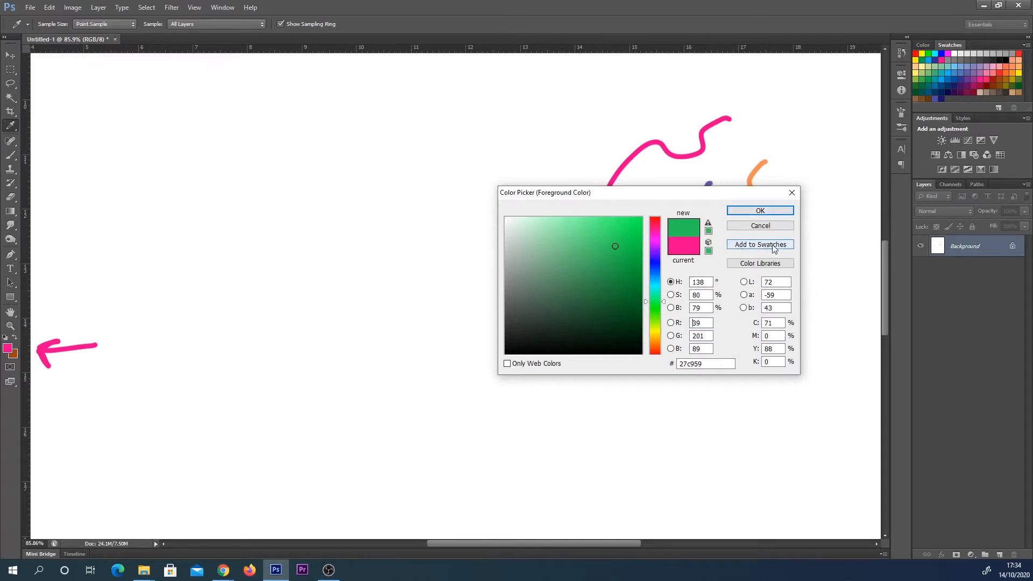
pyautogui.click(758, 244)
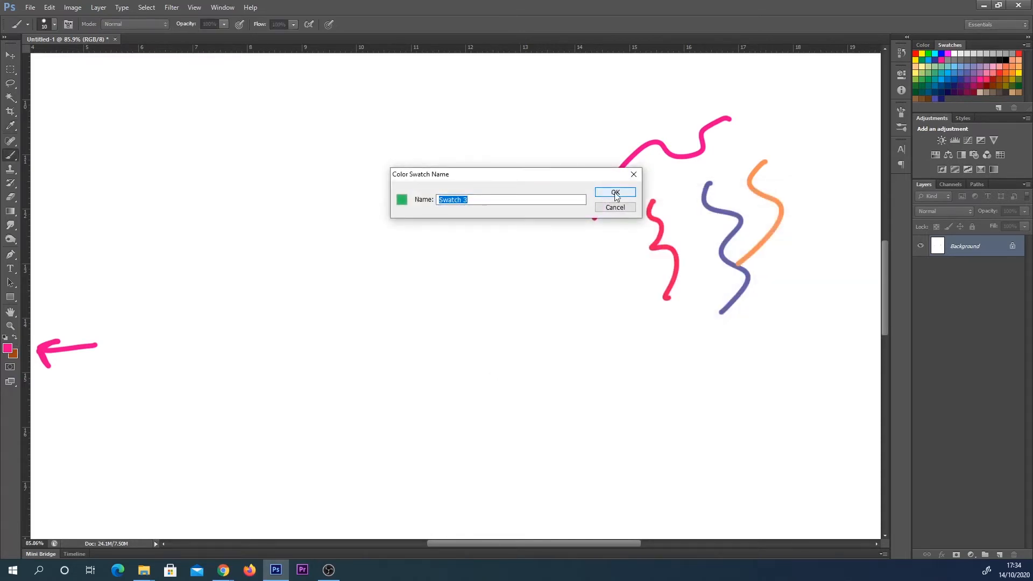
pyautogui.click(614, 192)
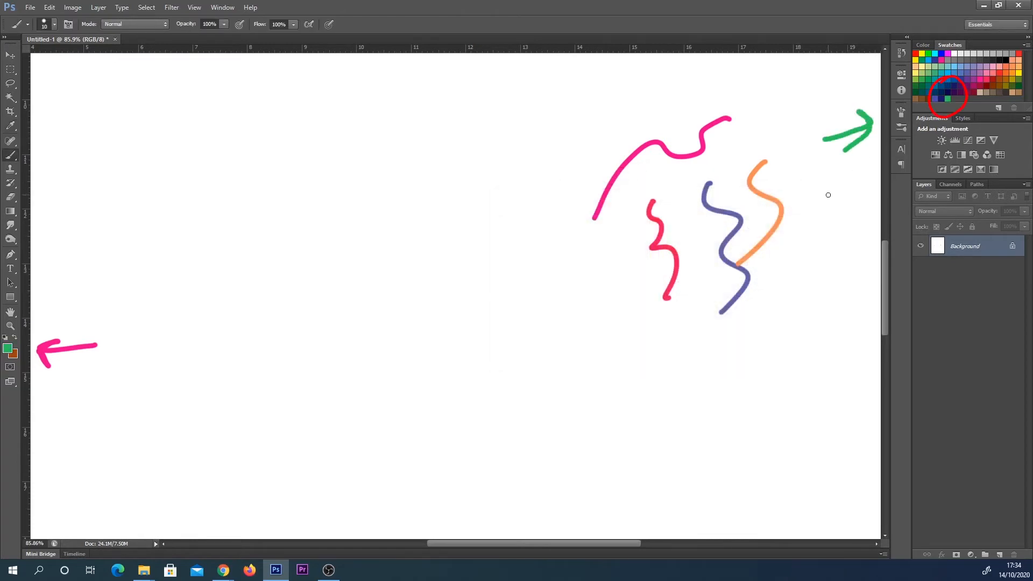
# Step: Set the foreground to blue 0c8ac5 and add it as a New Swatch with the default name
pyautogui.click(6, 348)
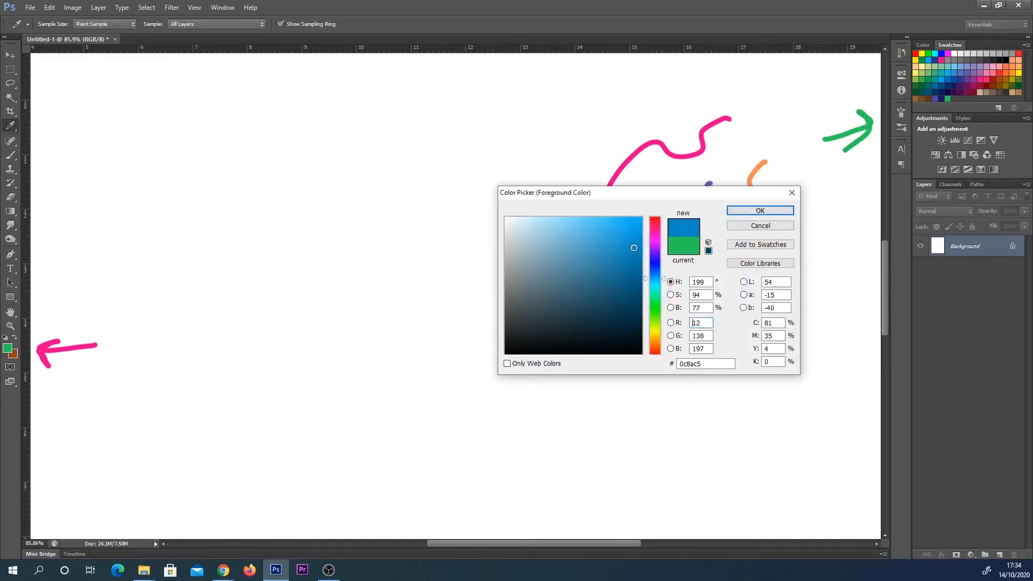
pyautogui.click(758, 210)
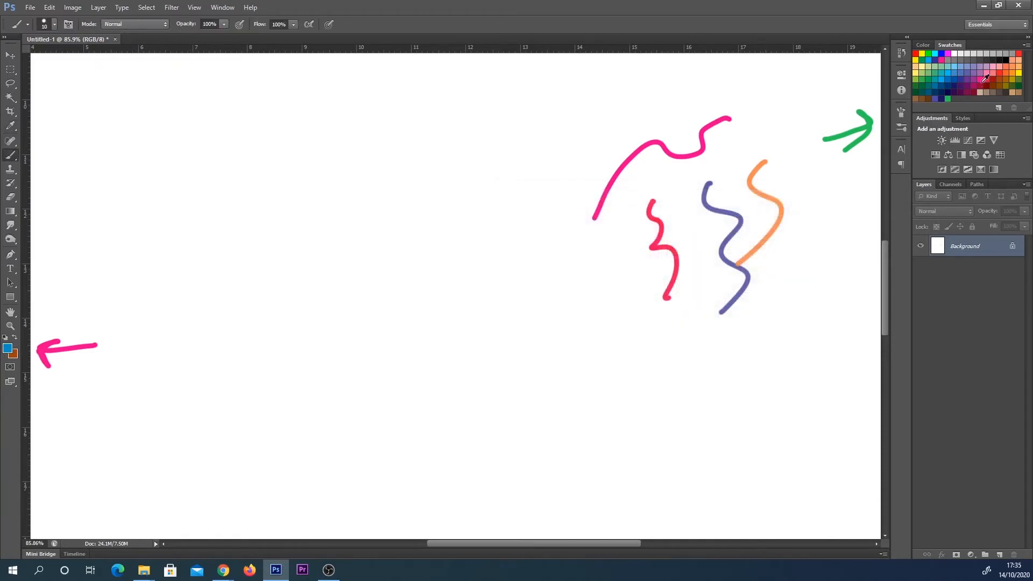
pyautogui.rightClick(981, 75)
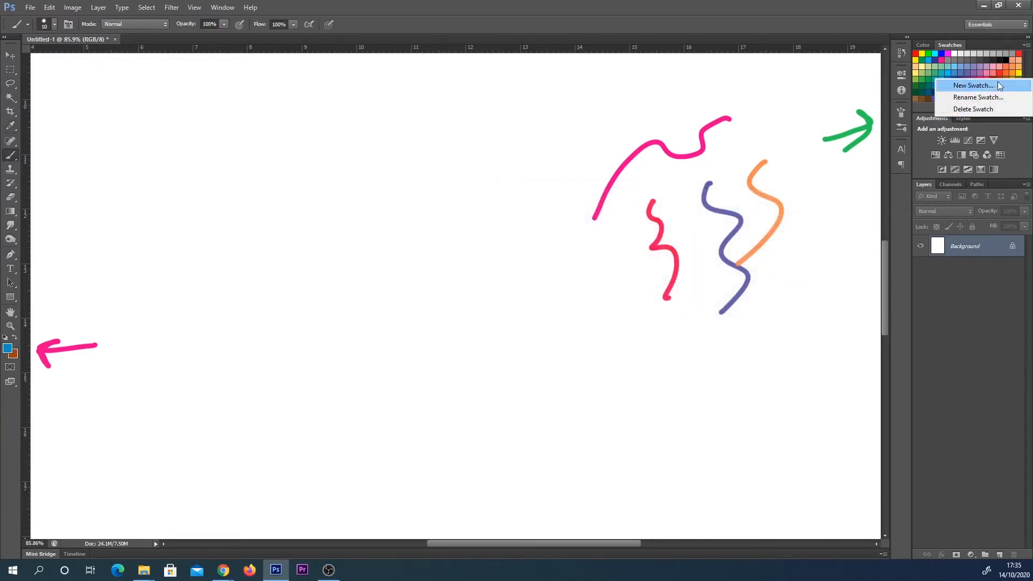
pyautogui.click(973, 85)
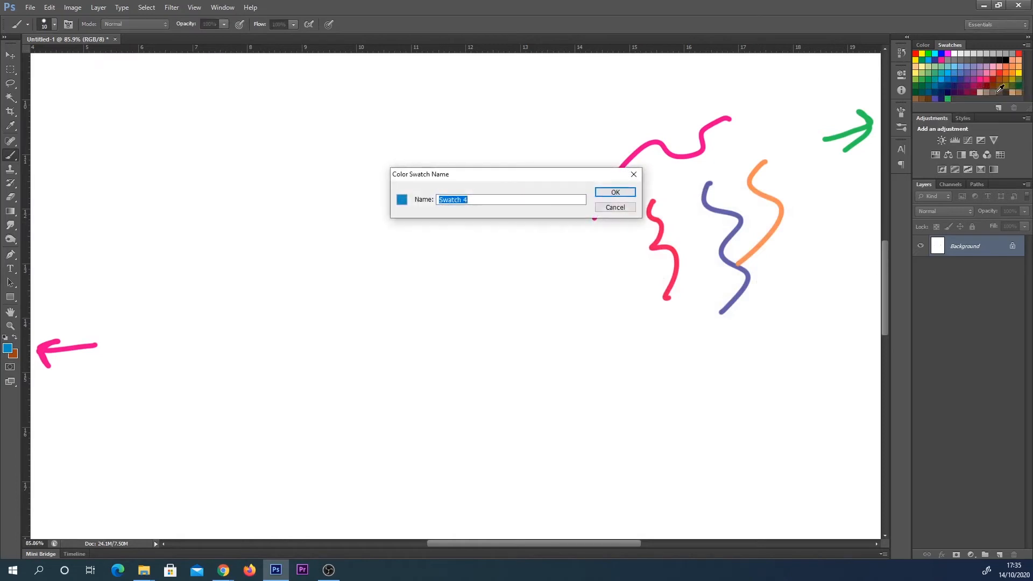
pyautogui.click(614, 191)
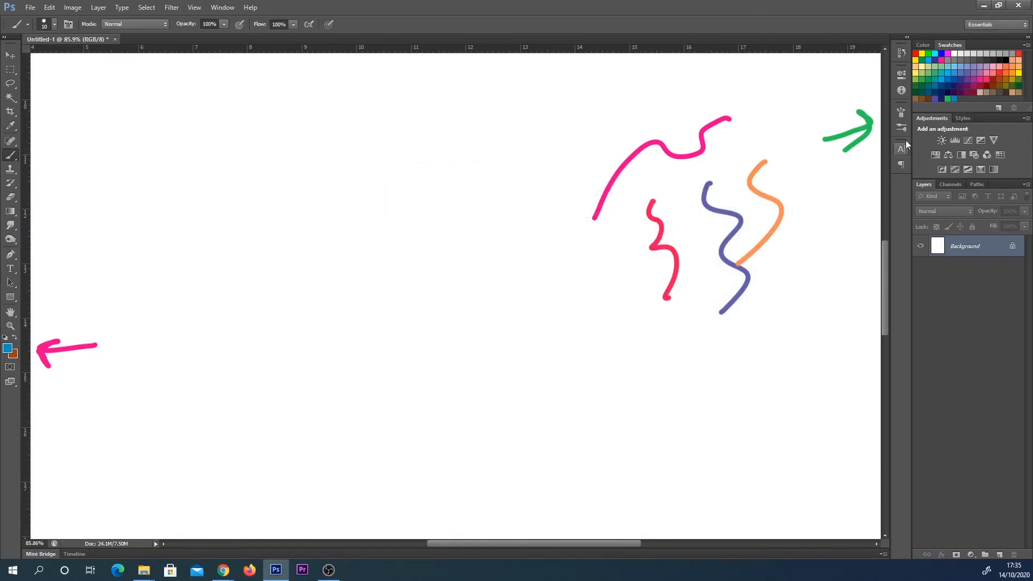
pyautogui.moveTo(1004, 74)
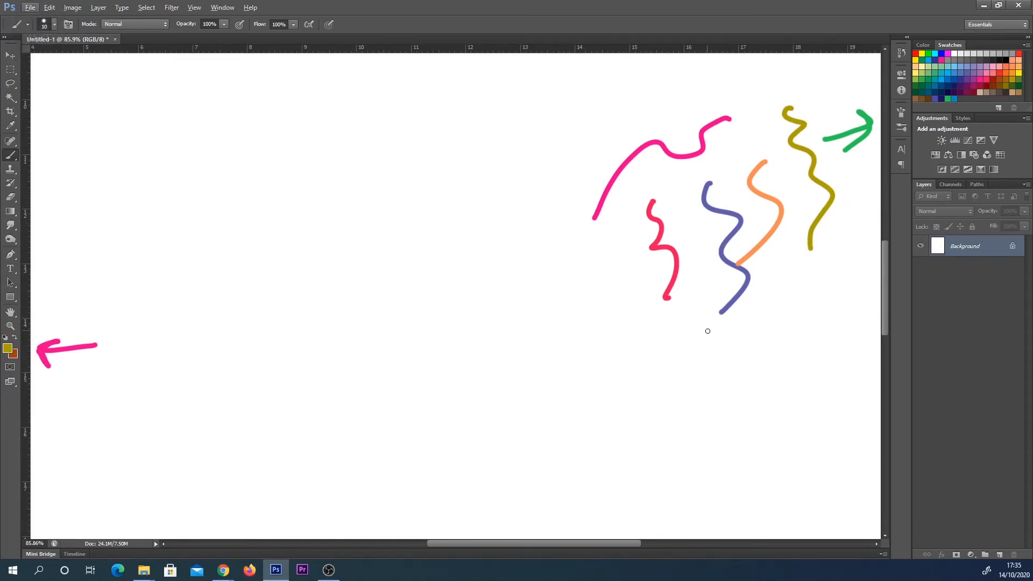
# Step: Paint an olive-yellow wavy stroke at the top right beside the other strokes
pyautogui.press('ctrl')
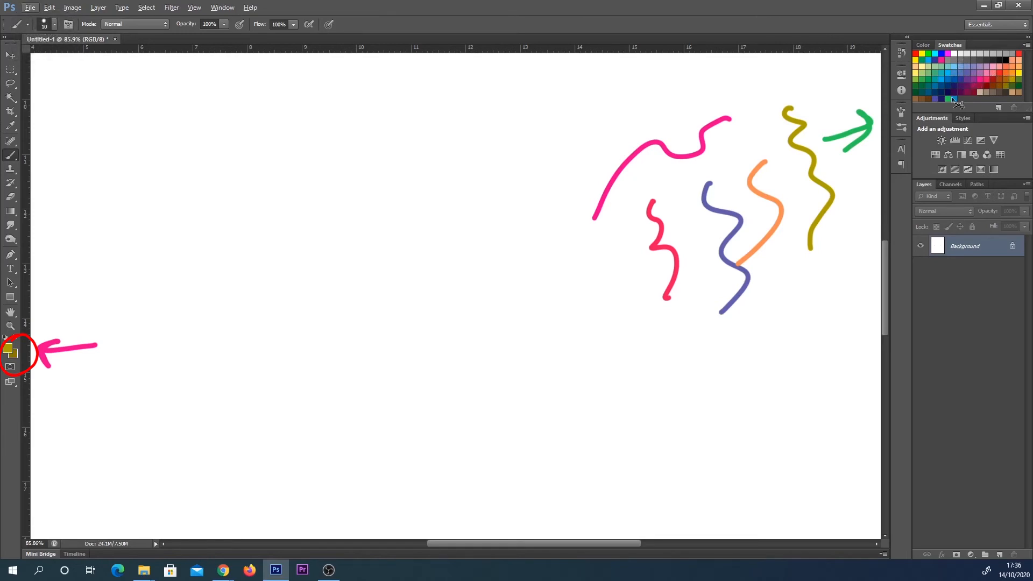
# Step: Alt-click a custom swatch at the end of the Swatches panel to delete it
pyautogui.press('alt')
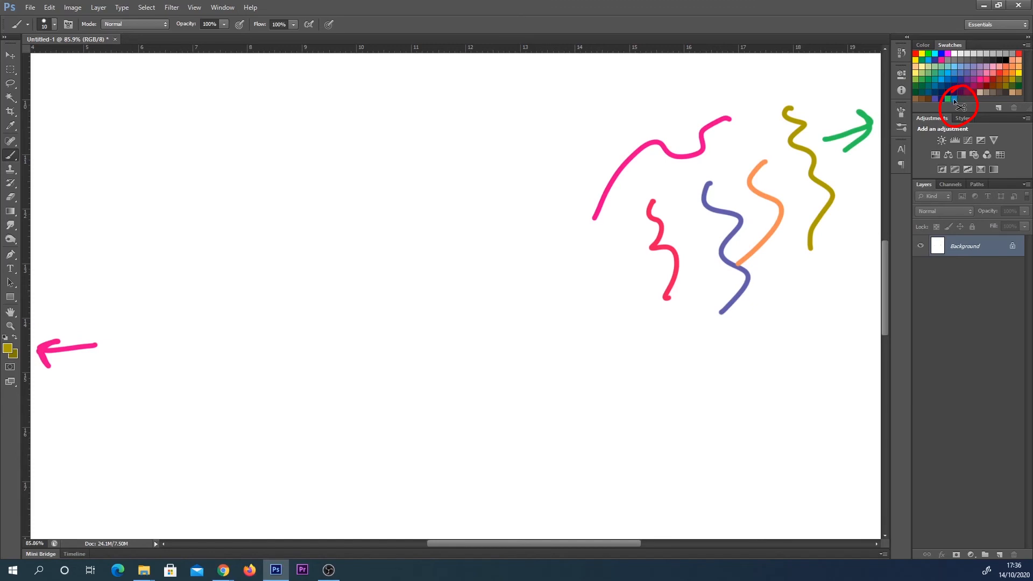
pyautogui.moveTo(949, 111)
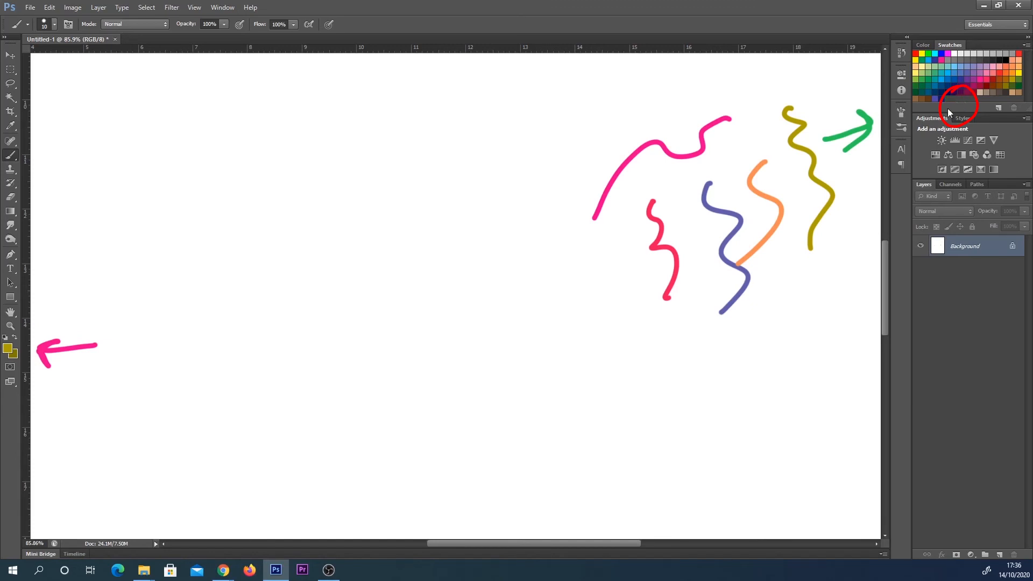
pyautogui.moveTo(1025, 51)
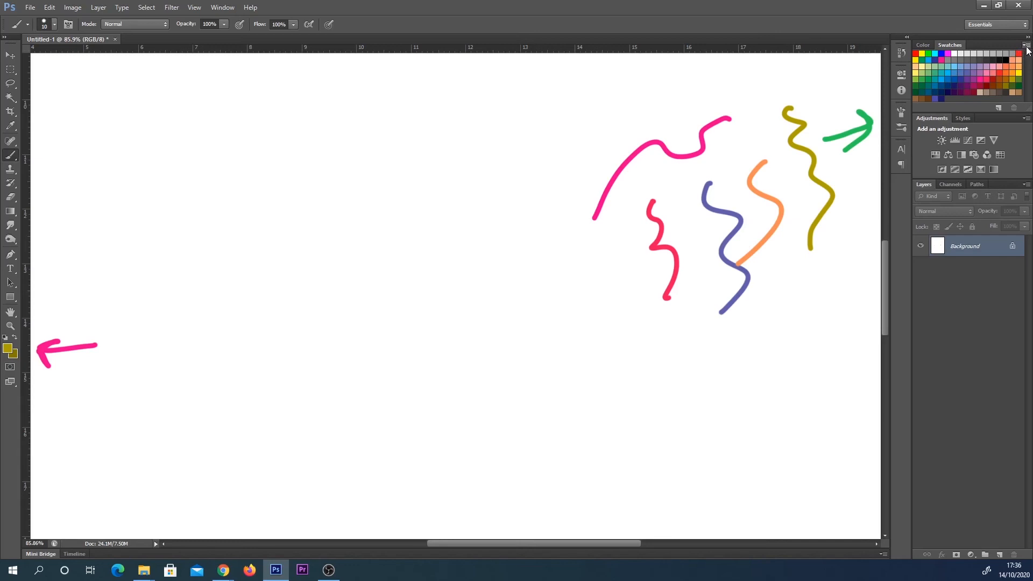
pyautogui.click(1025, 45)
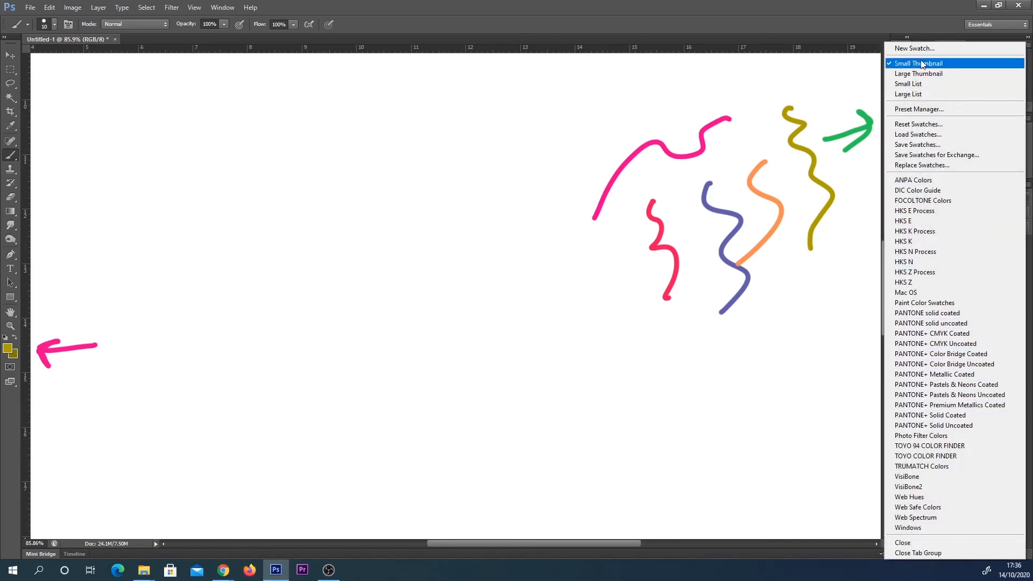
pyautogui.click(917, 62)
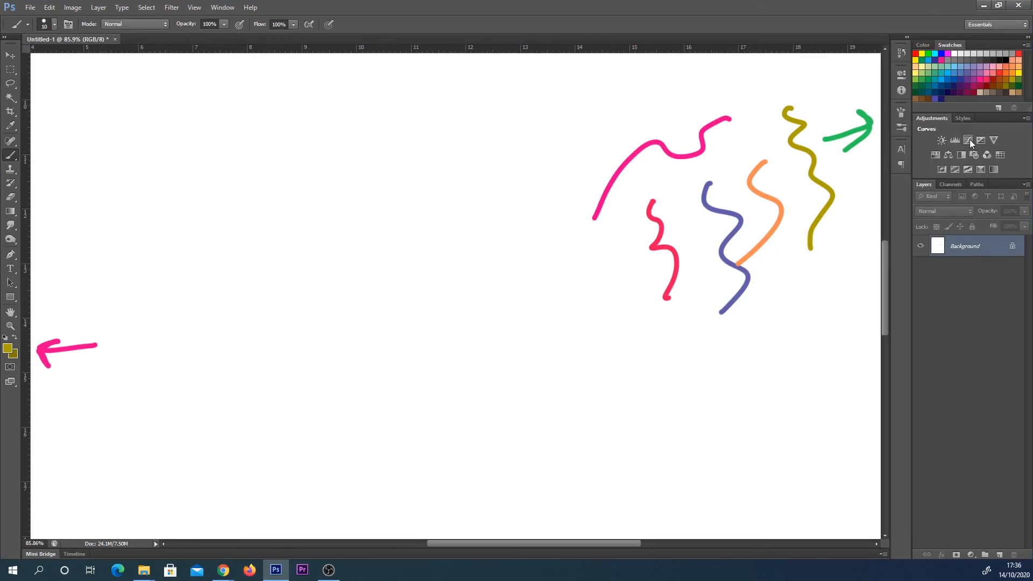
pyautogui.moveTo(969, 140)
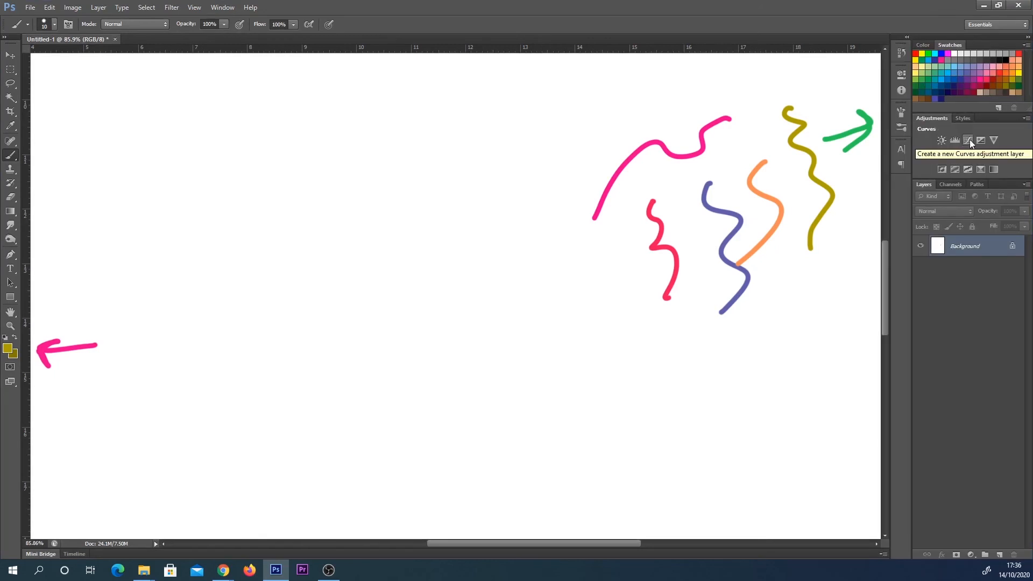